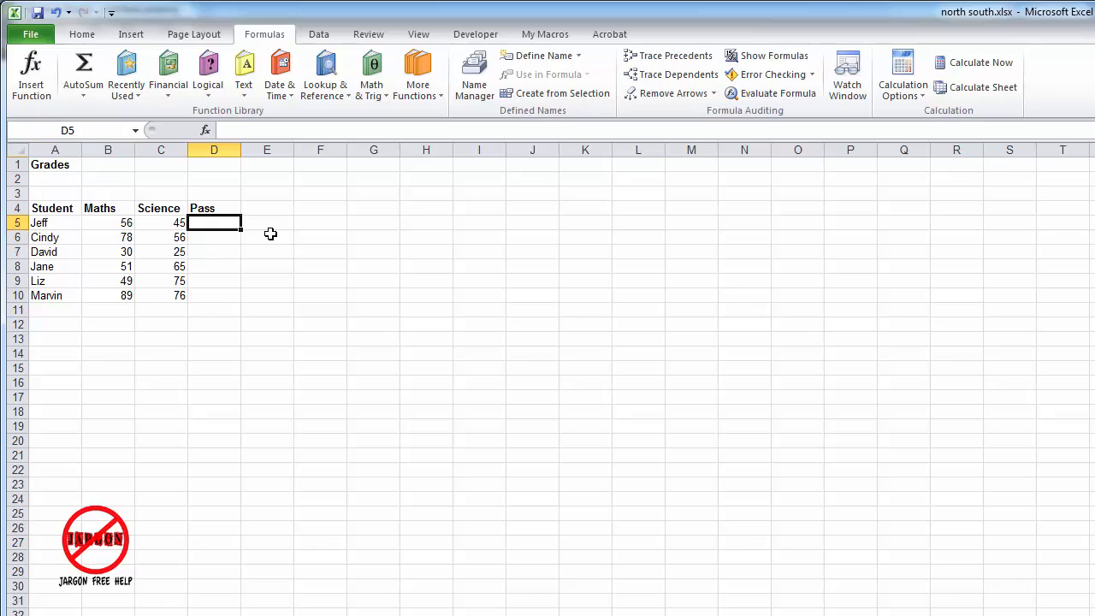
pyautogui.moveTo(108, 208)
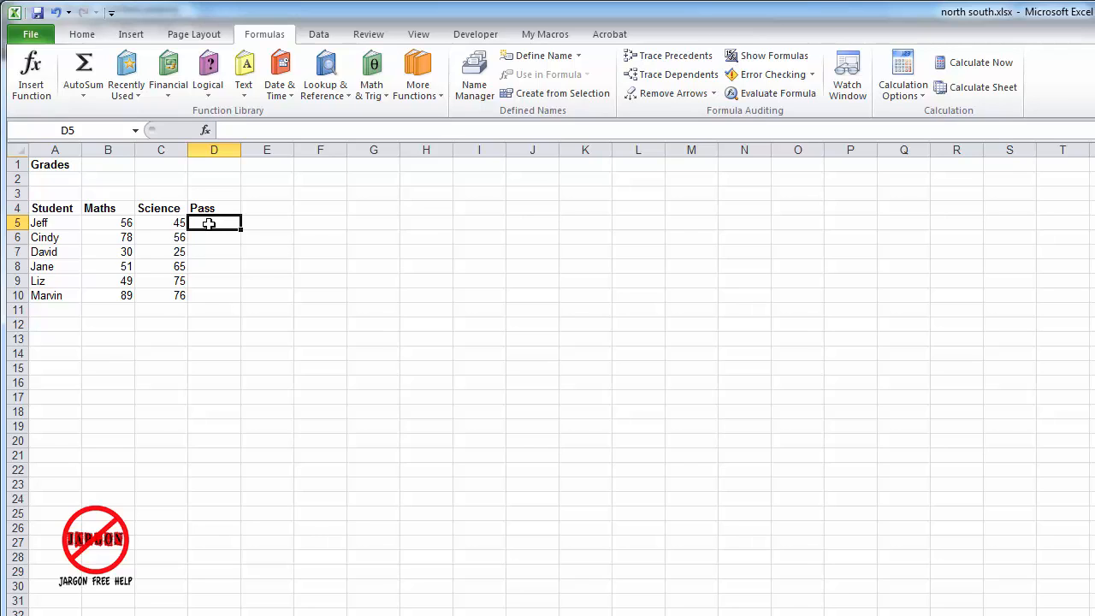
pyautogui.moveTo(222, 246)
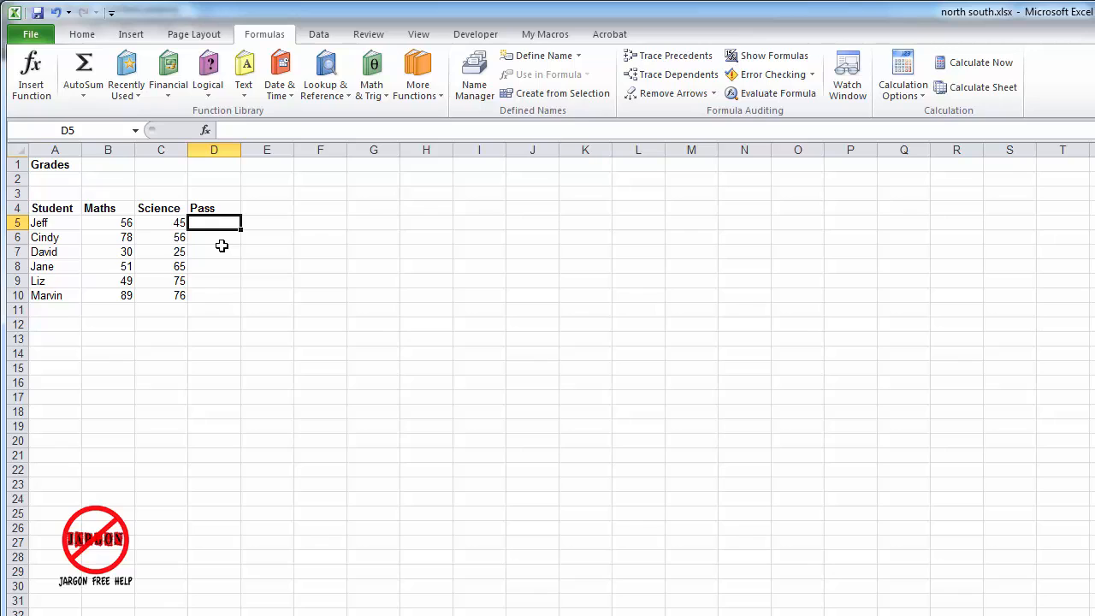
pyautogui.moveTo(240, 188)
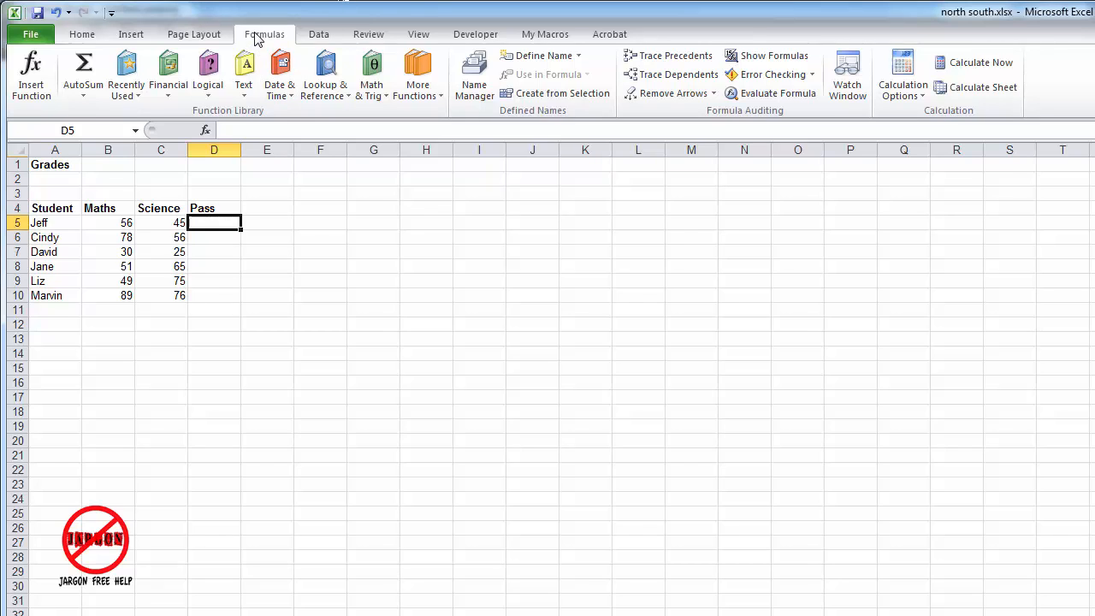
# - Search the function library for 'or' and select OR for Jeff's Pass cell D5
pyautogui.click(208, 73)
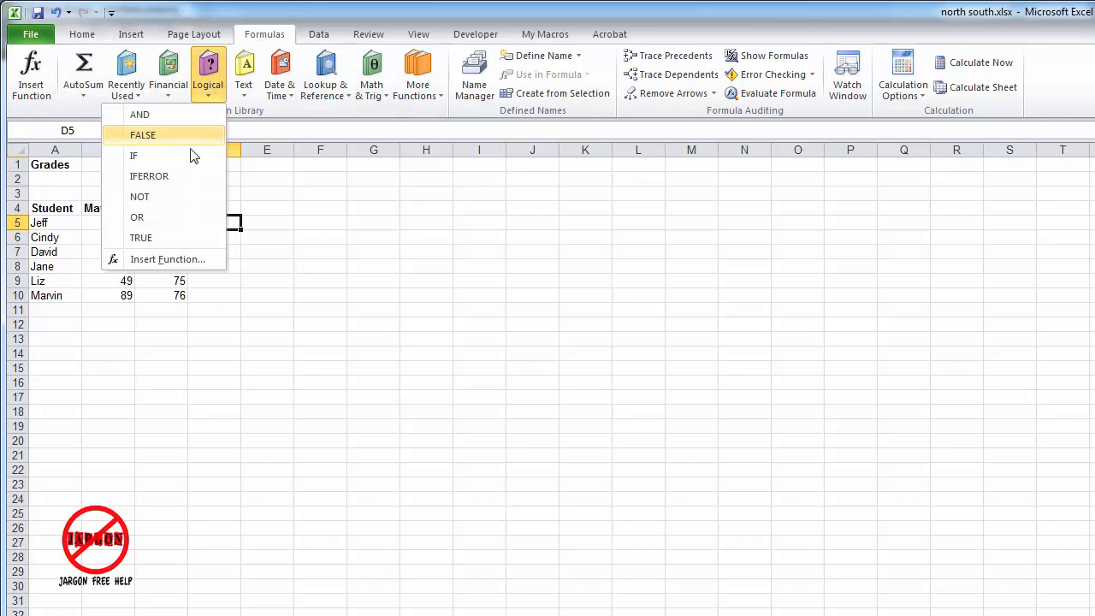
pyautogui.moveTo(282, 32)
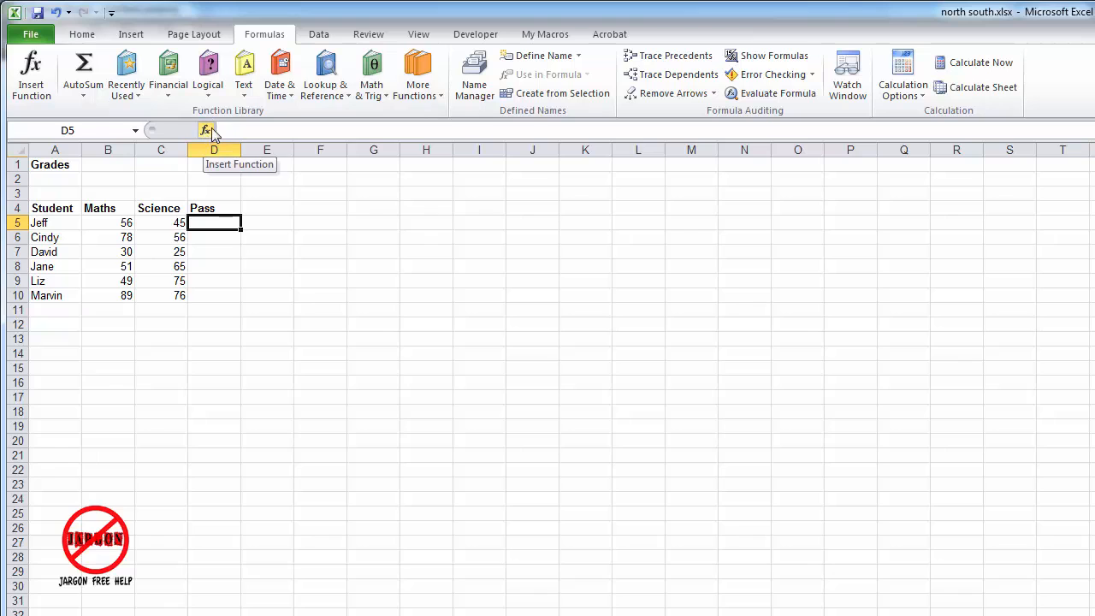
pyautogui.moveTo(54, 81)
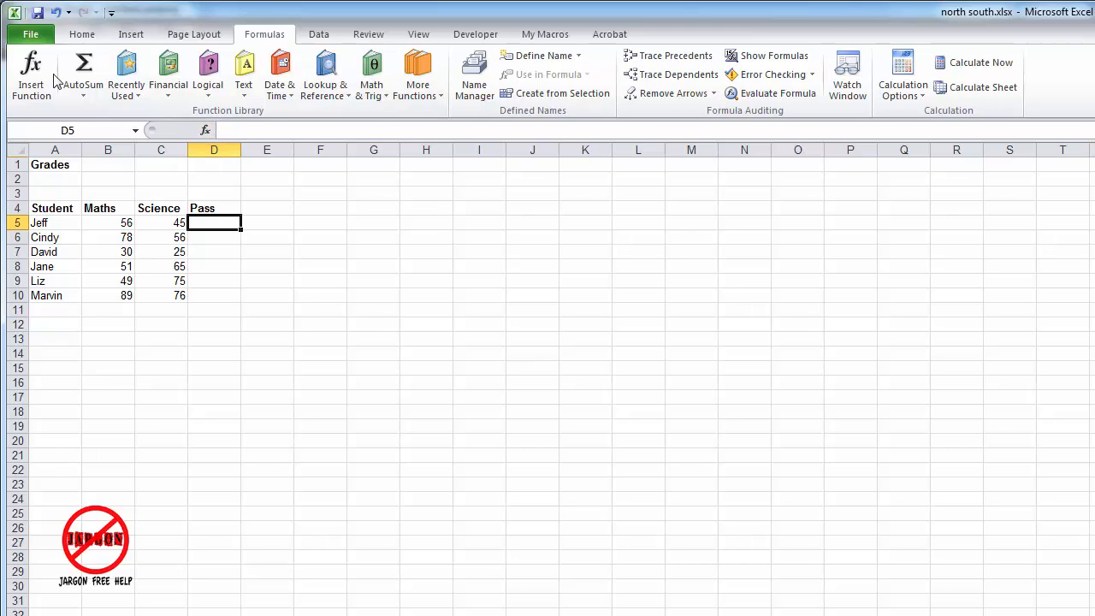
pyautogui.moveTo(32, 73)
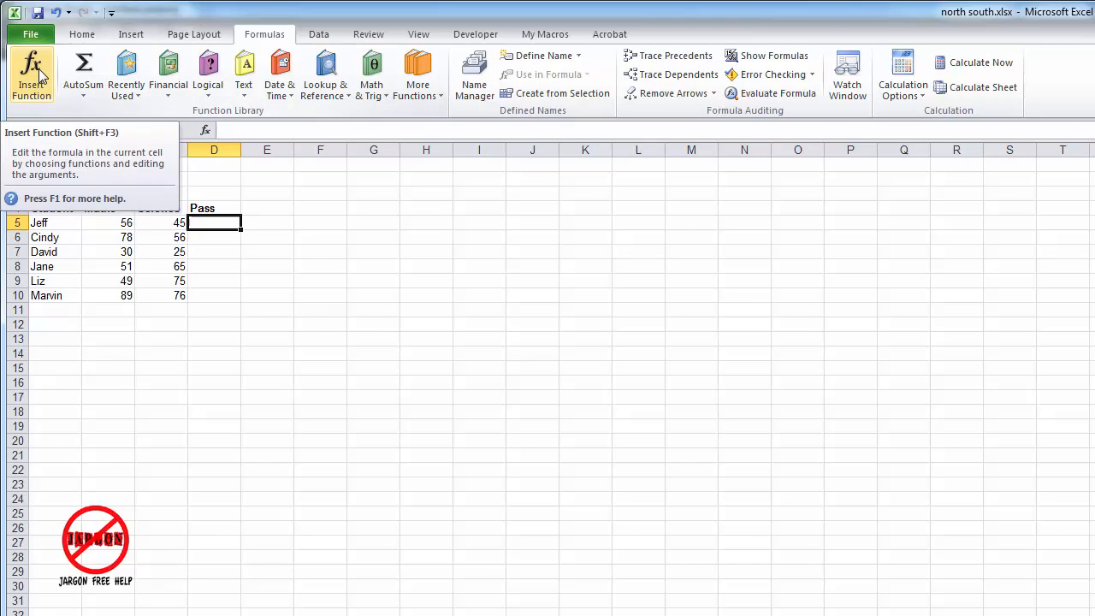
pyautogui.click(31, 73)
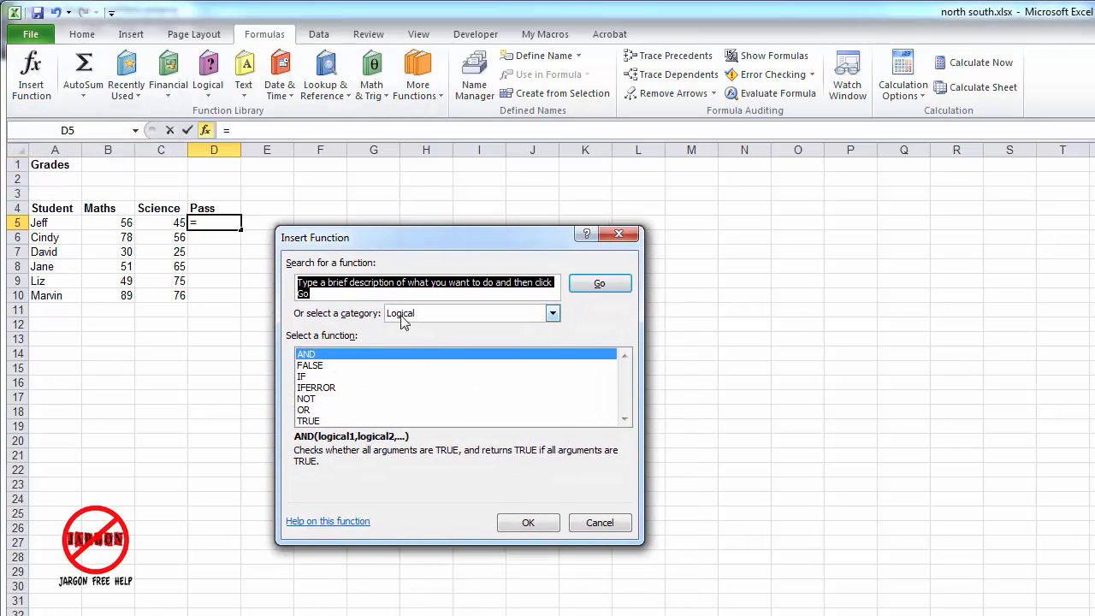
pyautogui.click(552, 312)
pyautogui.write('or')
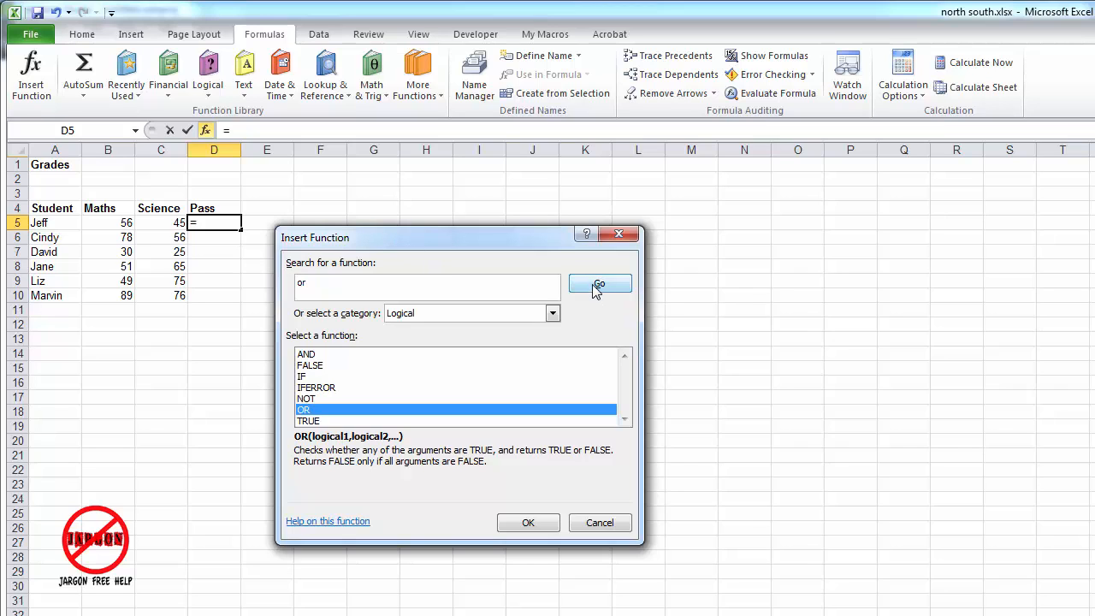
pyautogui.click(599, 283)
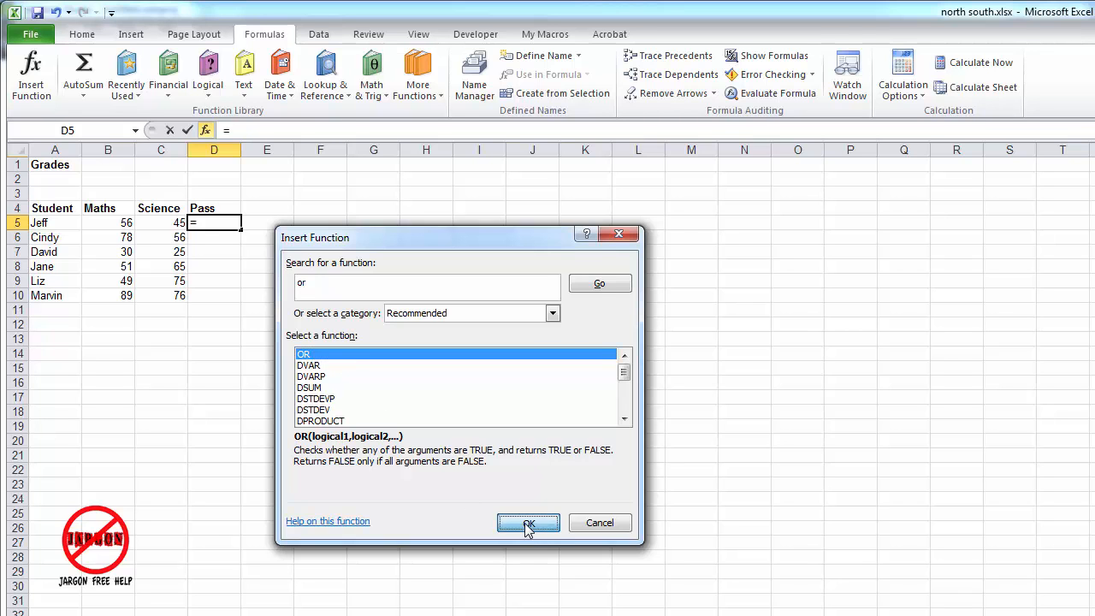
# - Insert OR into D5 with arguments B5>=50 and C5>=50
pyautogui.click(528, 523)
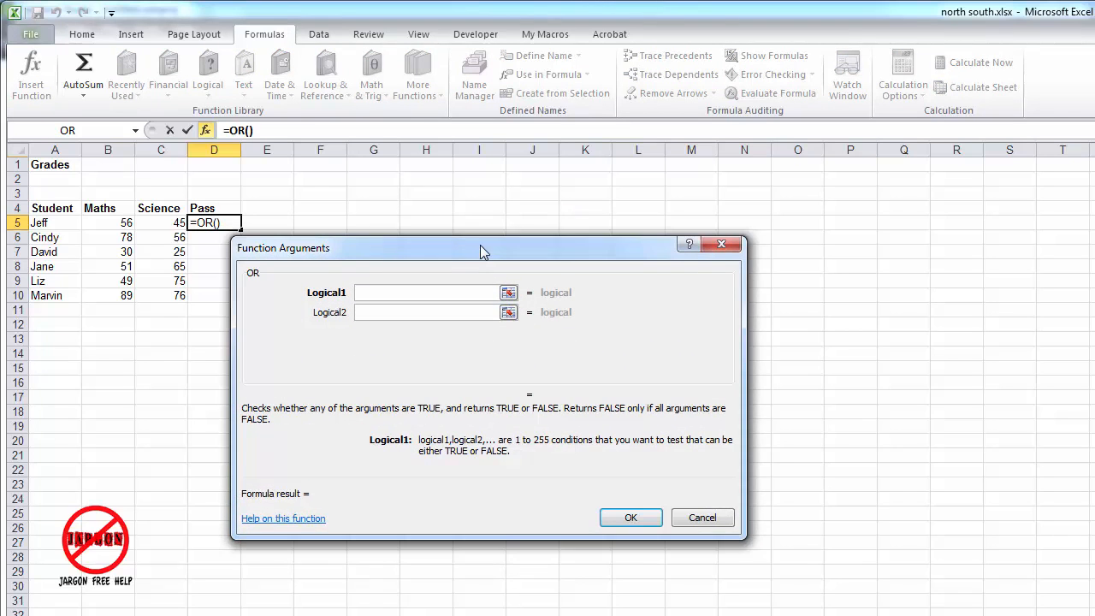
pyautogui.moveTo(484, 248); pyautogui.dragTo(501, 257)
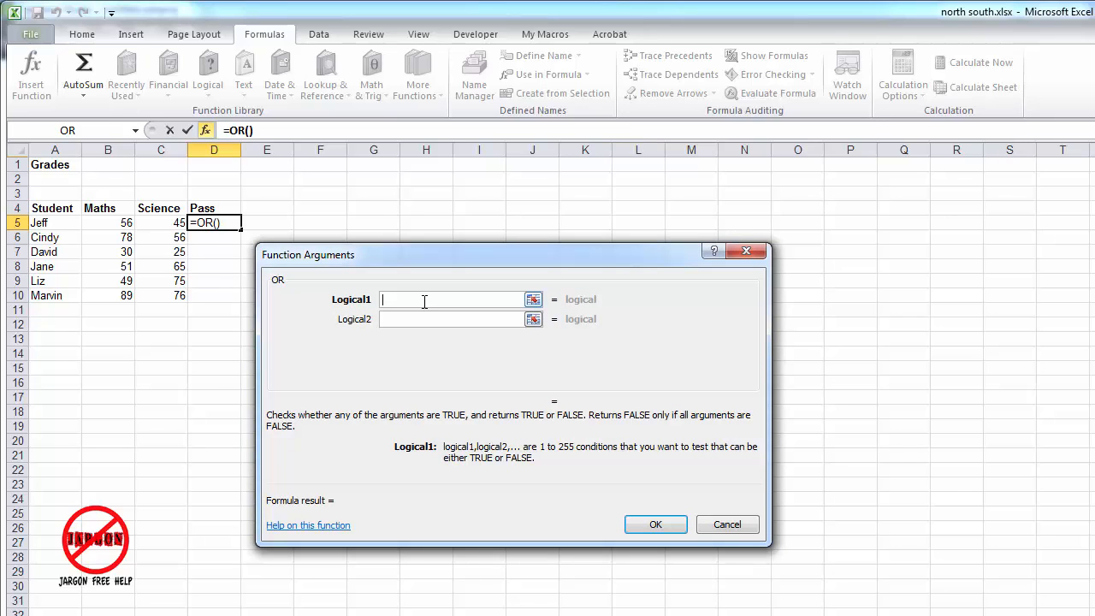
pyautogui.moveTo(347, 310)
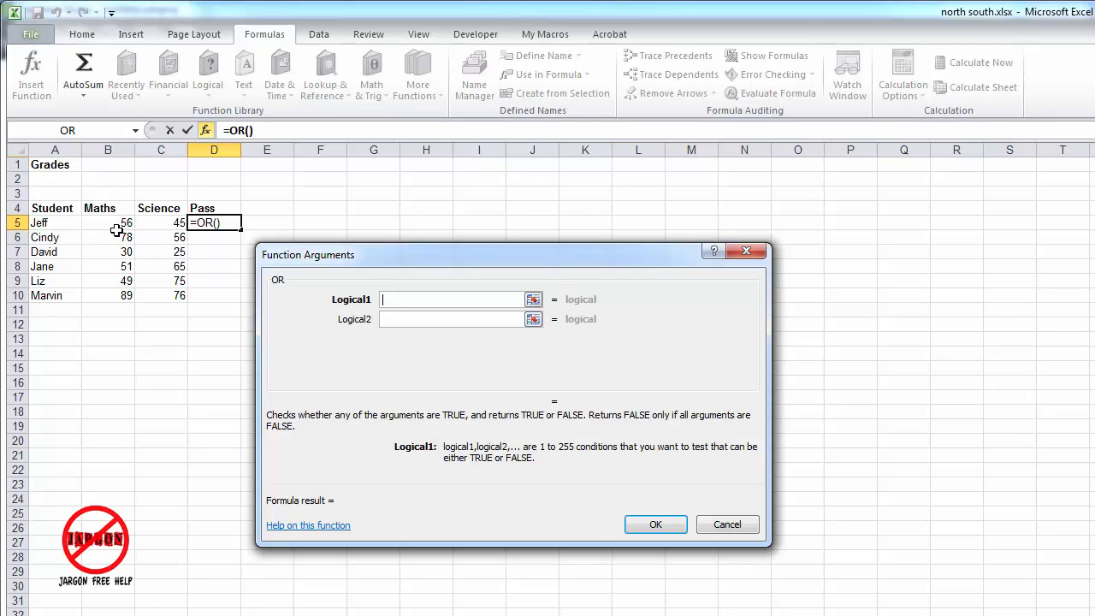
pyautogui.moveTo(288, 337)
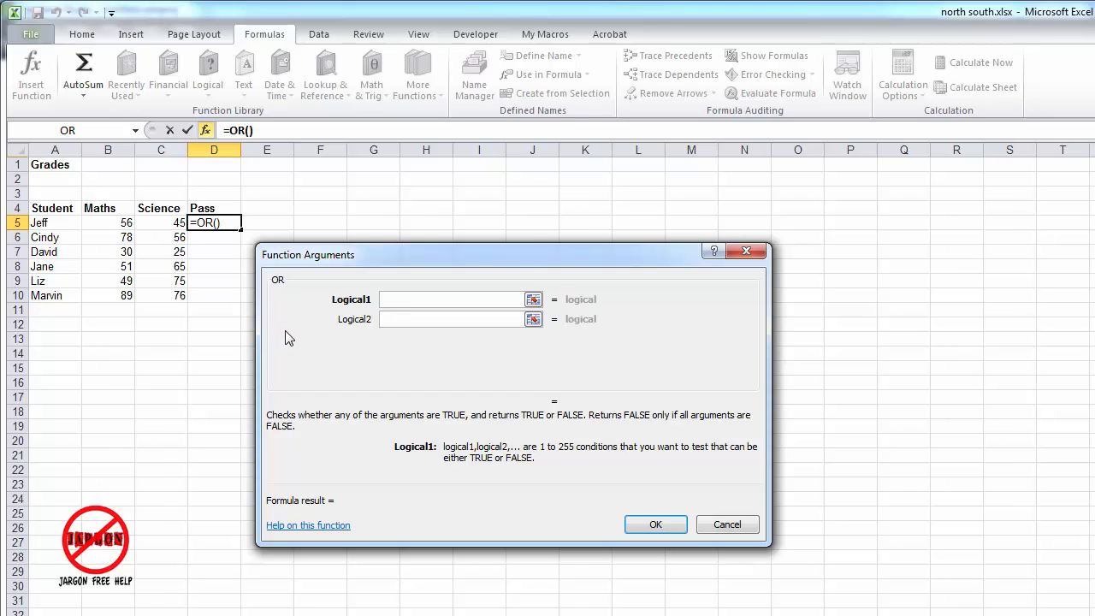
pyautogui.moveTo(419, 299)
pyautogui.write('C5>=50')
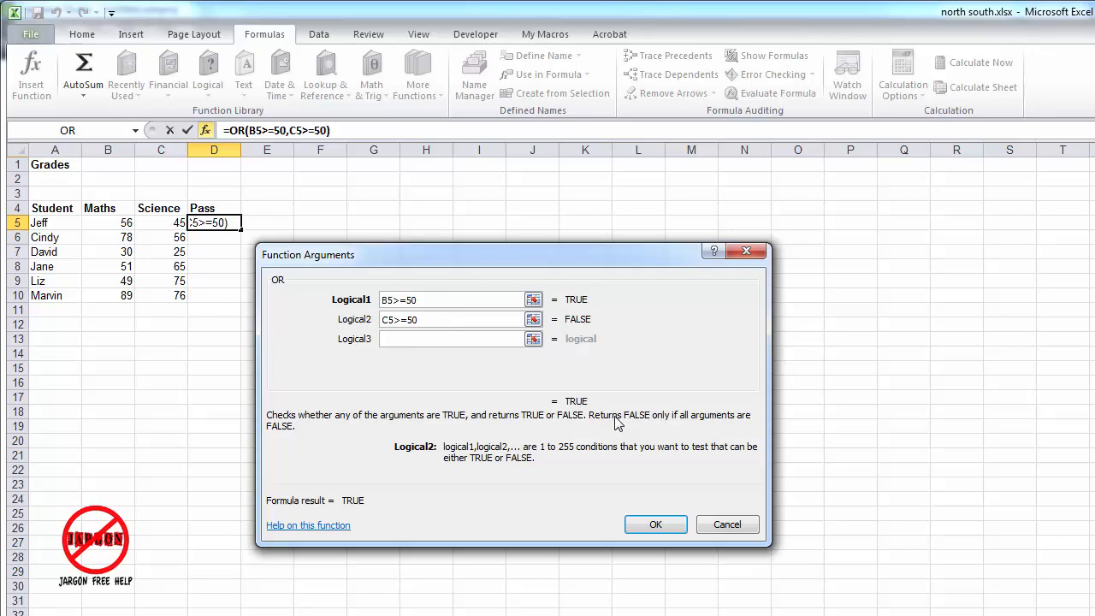
pyautogui.moveTo(494, 334)
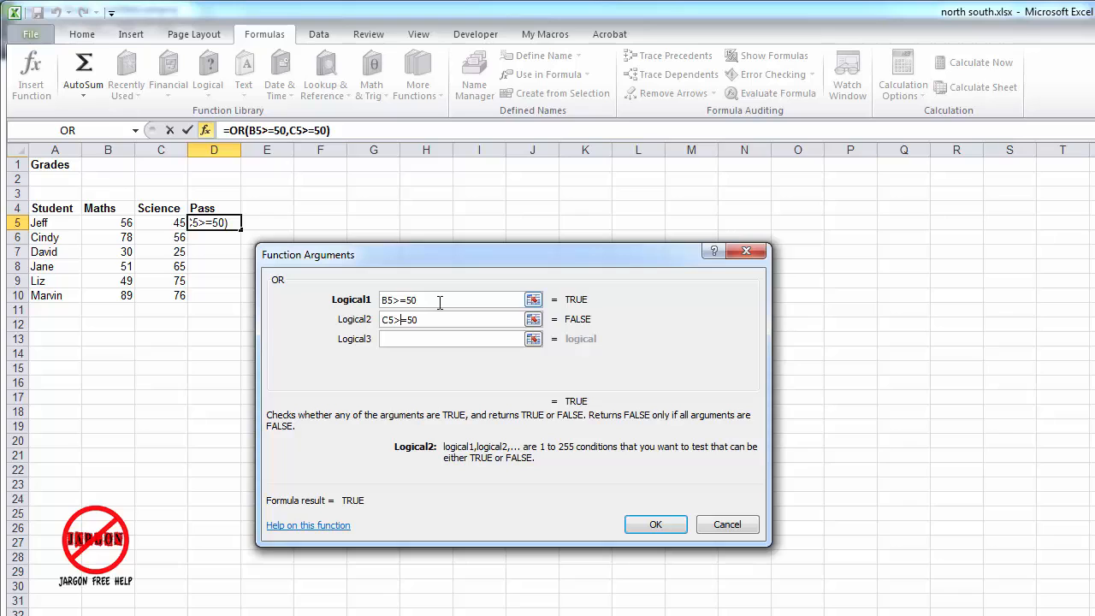
pyautogui.moveTo(444, 299)
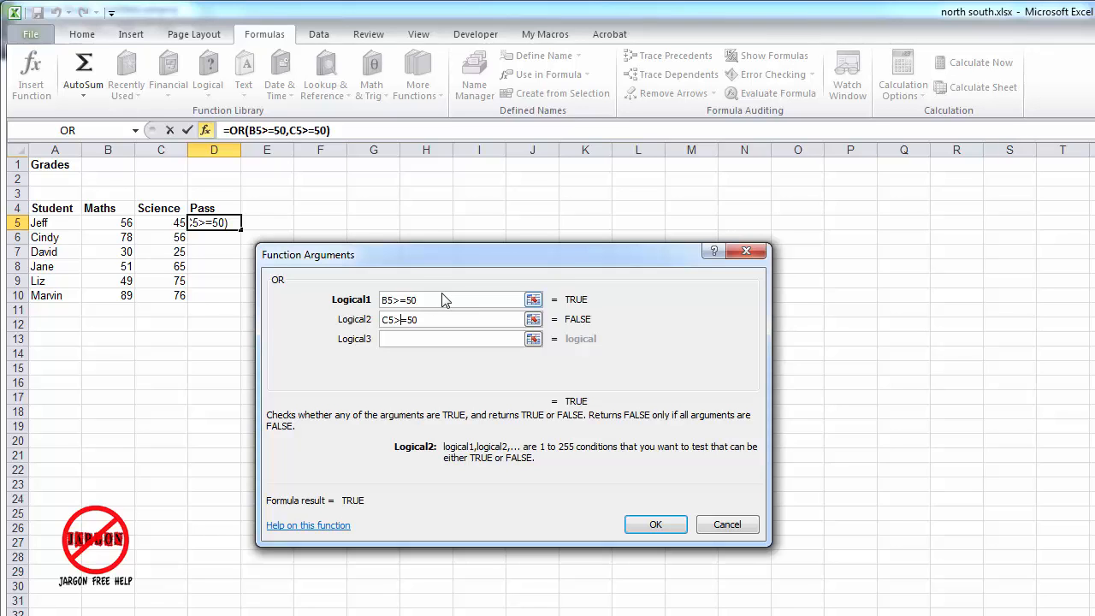
pyautogui.moveTo(667, 466)
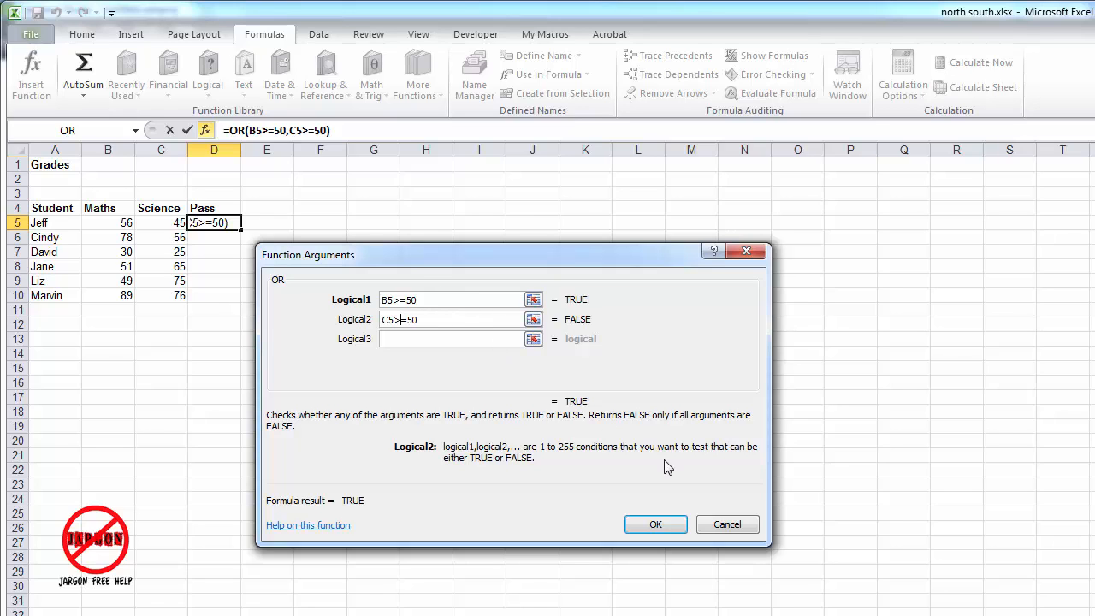
pyautogui.click(453, 338)
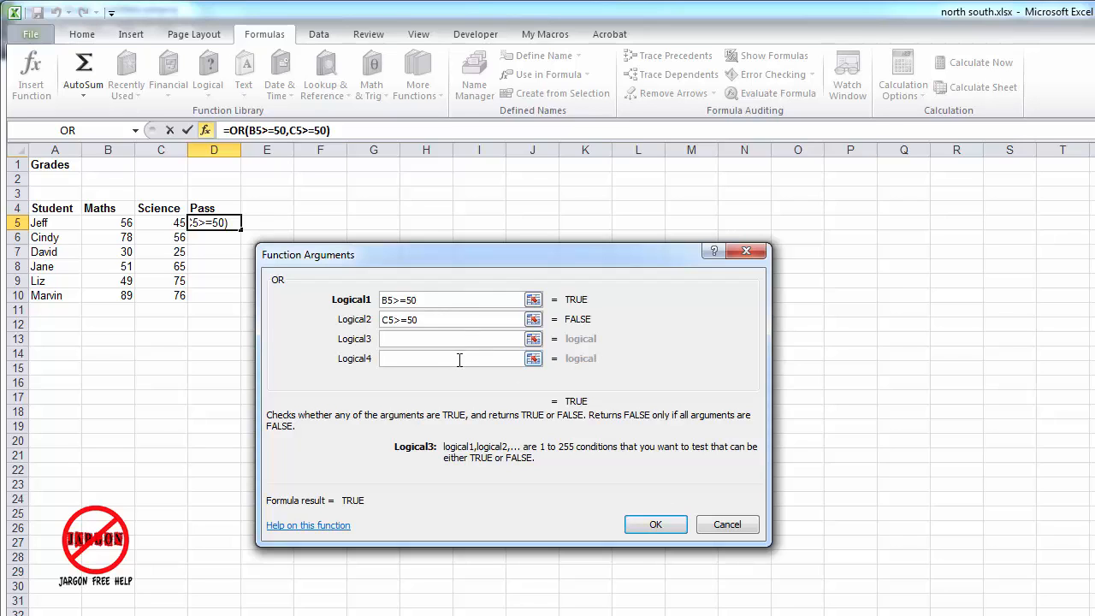
pyautogui.click(453, 359)
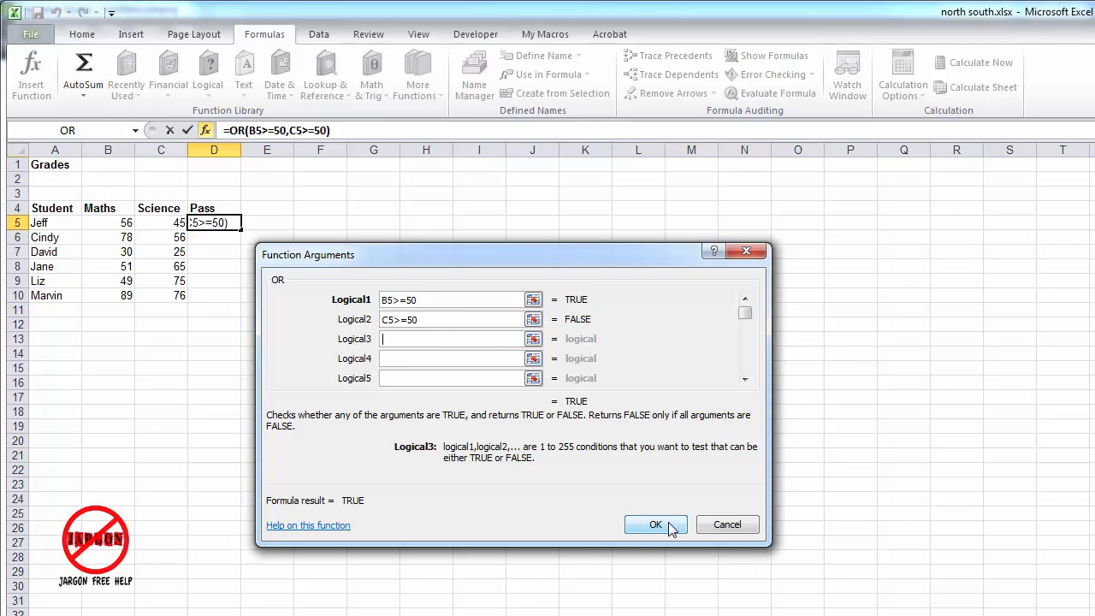
# - Confirm the OR formula in D5 and fill it down to D10
pyautogui.click(655, 524)
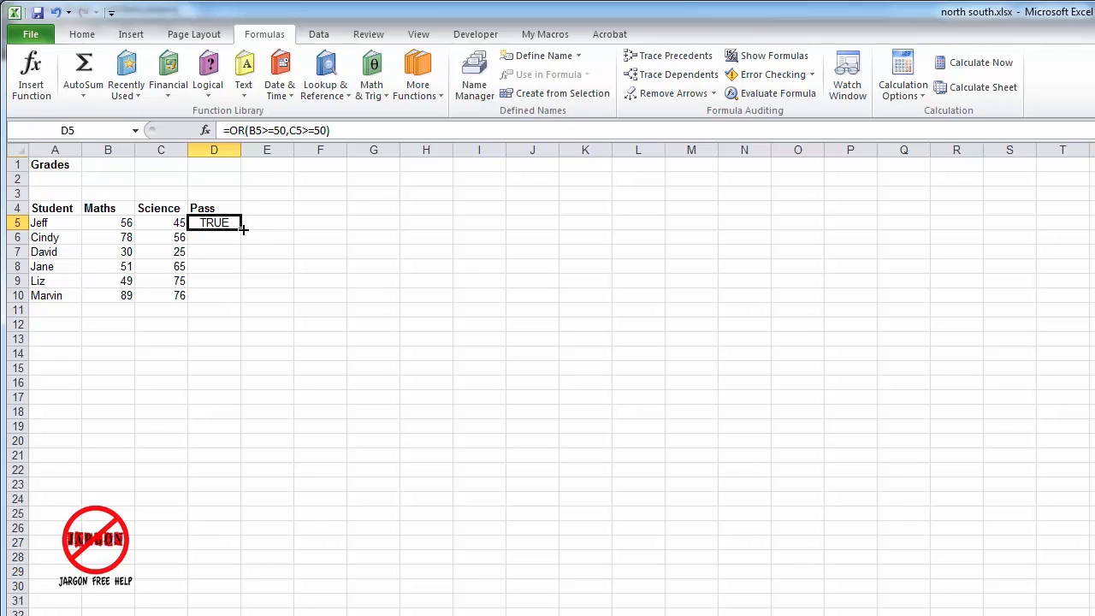
pyautogui.moveTo(244, 229); pyautogui.dragTo(215, 295)
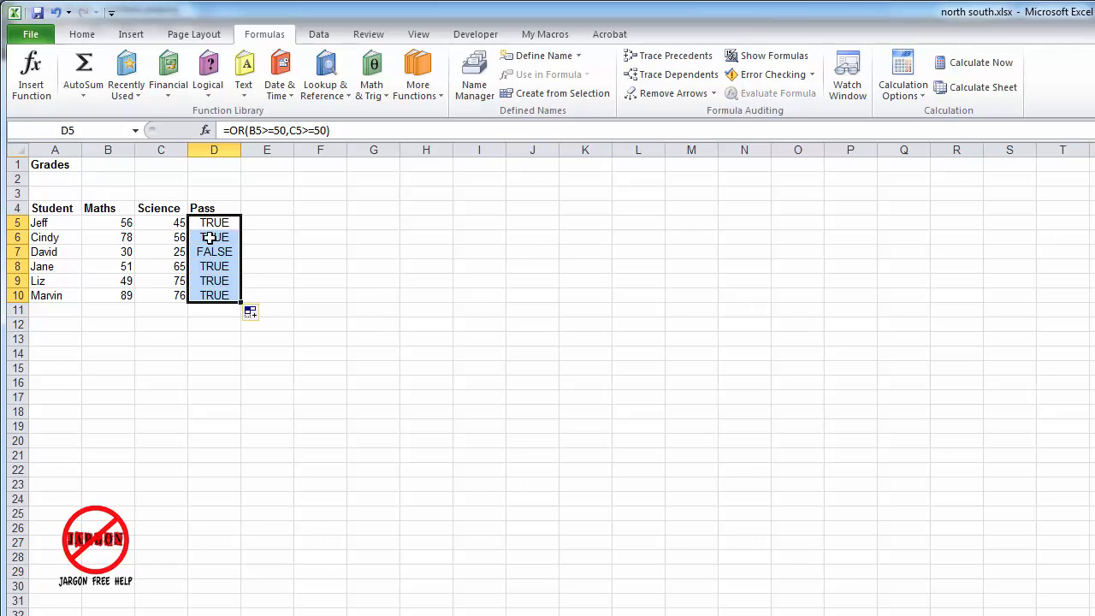
pyautogui.click(214, 252)
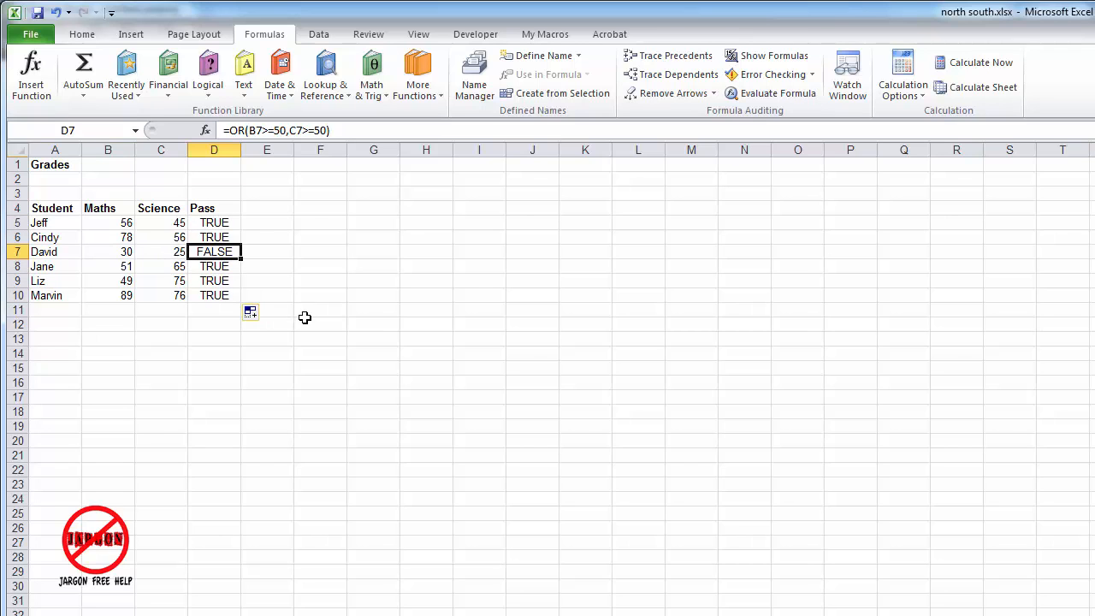
# - Change Liz's science mark in C9 to 51 and recheck the Pass results
pyautogui.click(161, 280)
pyautogui.write('49')
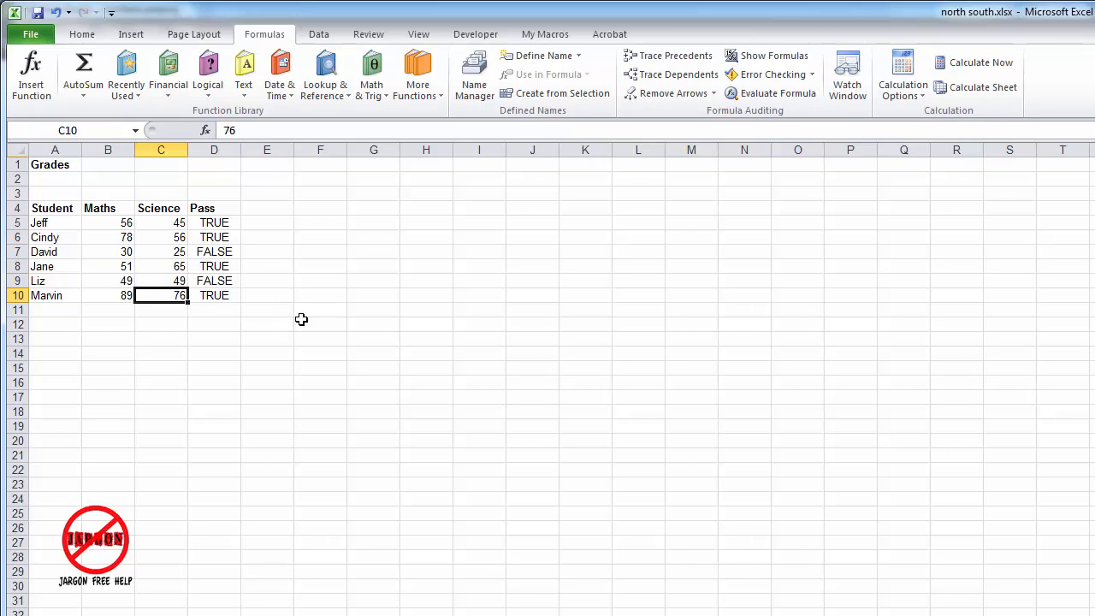
pyautogui.click(161, 281)
pyautogui.write('51')
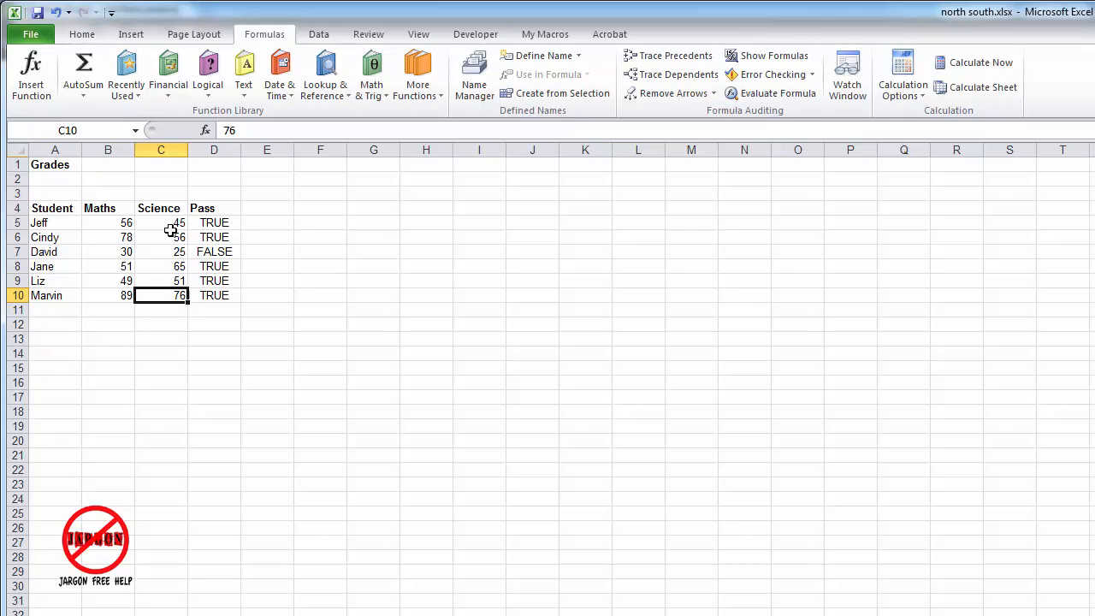
pyautogui.click(214, 223)
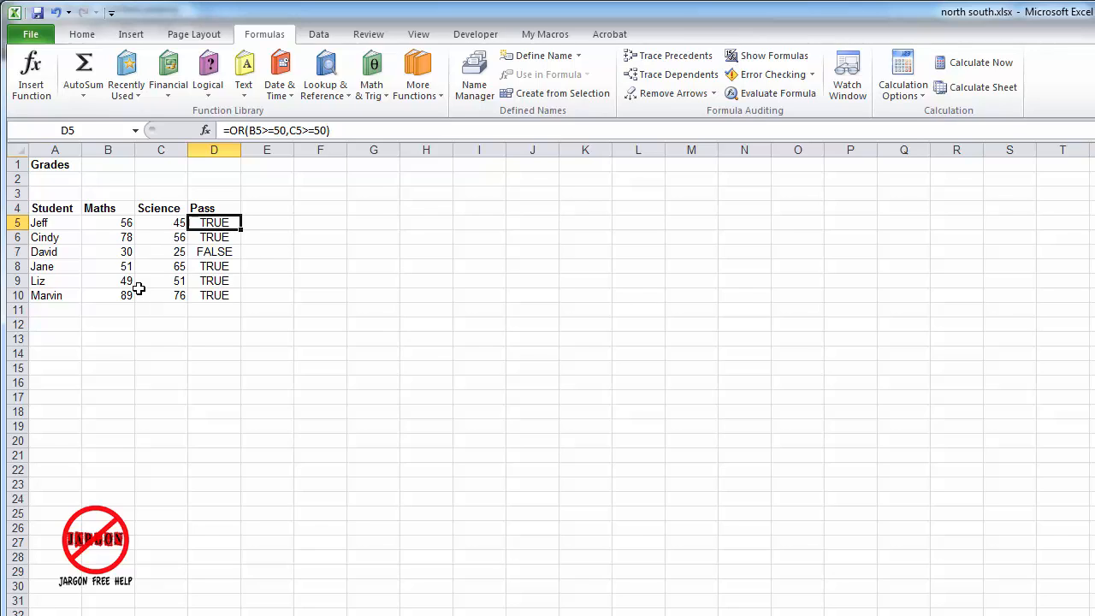
# - Change D5 to =IF(OR(B5>=50,C5>=50),"PASS","FAIL") and fill it down to D10
pyautogui.click(231, 130)
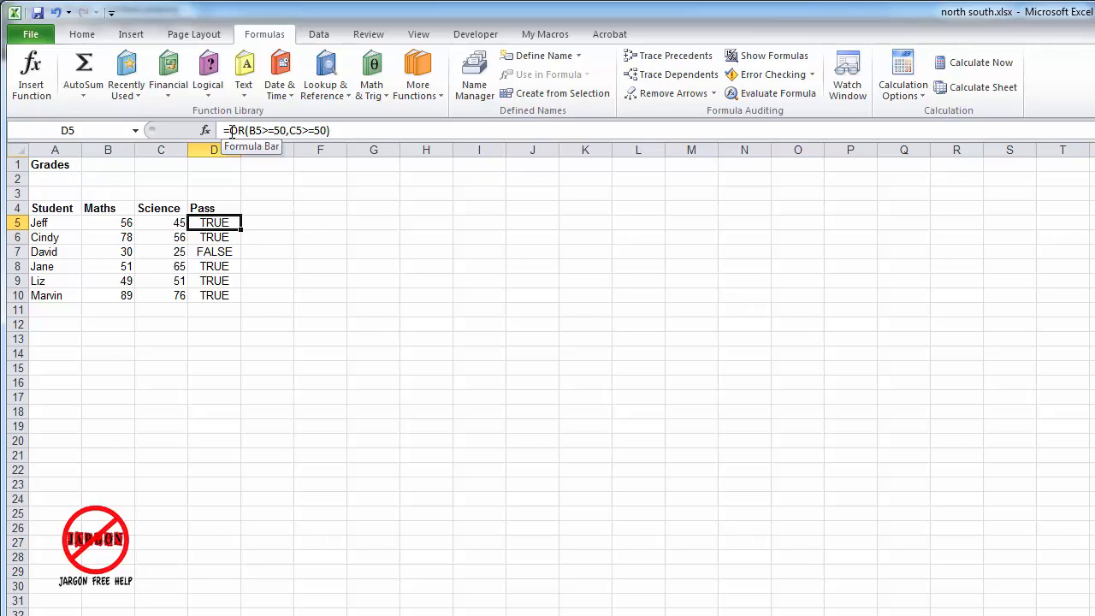
pyautogui.doubleClick(214, 223)
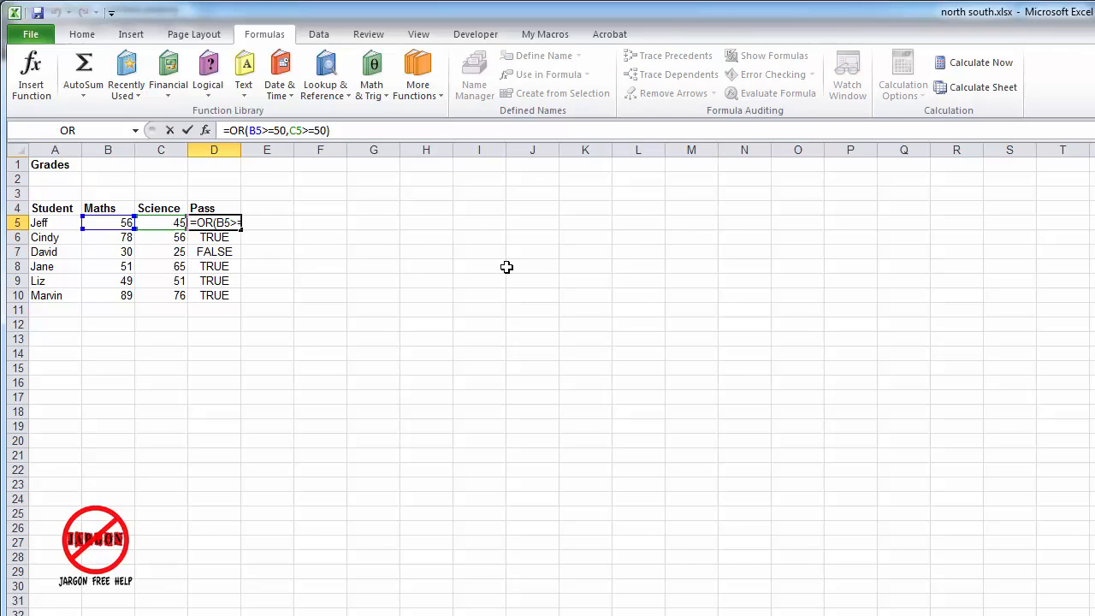
pyautogui.write('IF(')
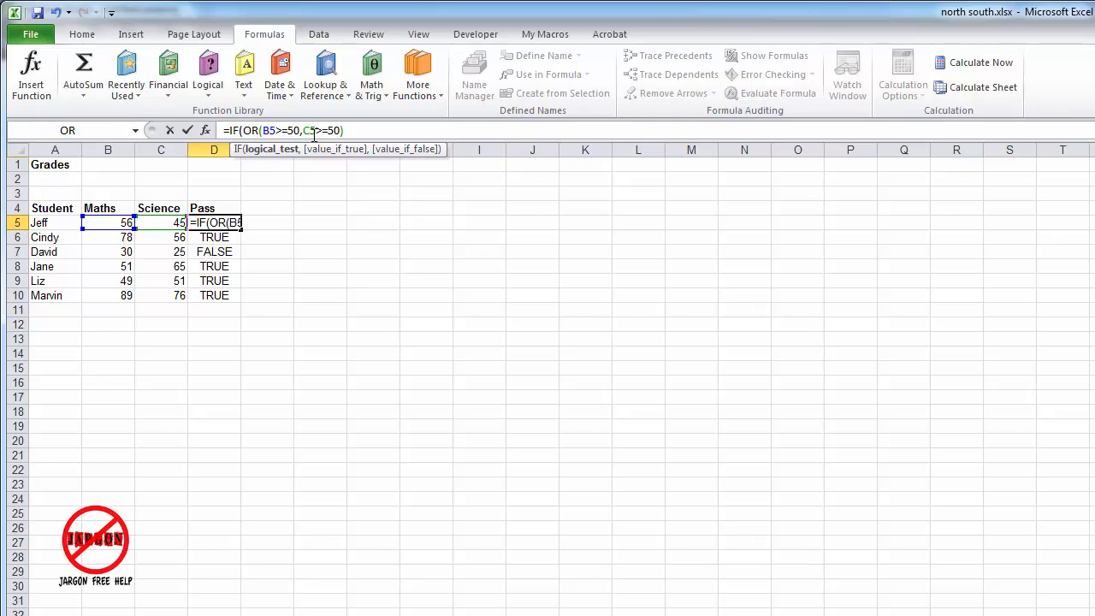
pyautogui.moveTo(309, 234)
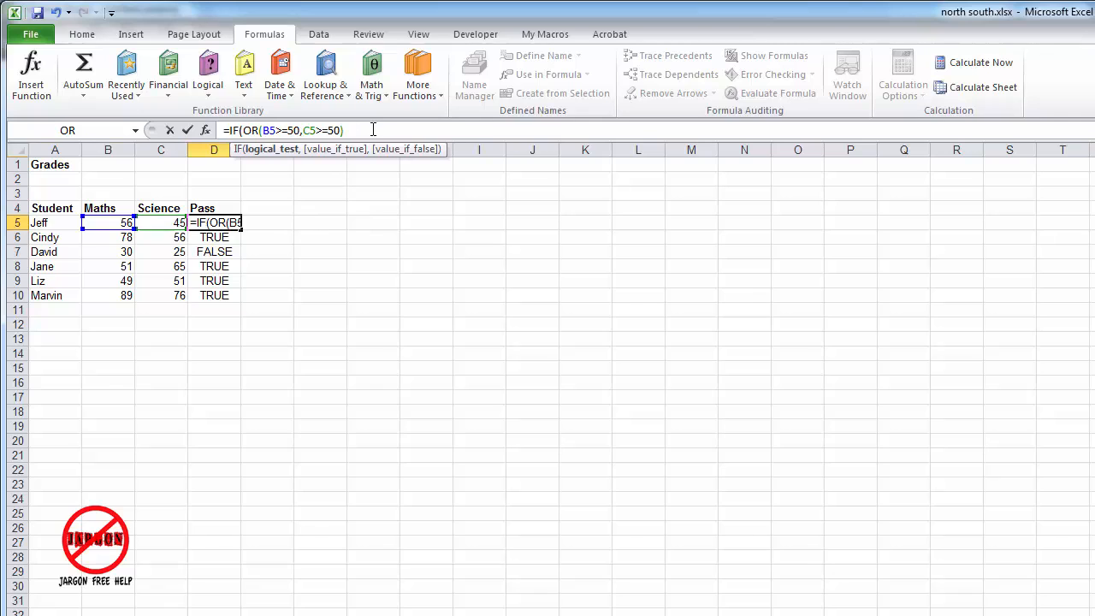
pyautogui.write(',')
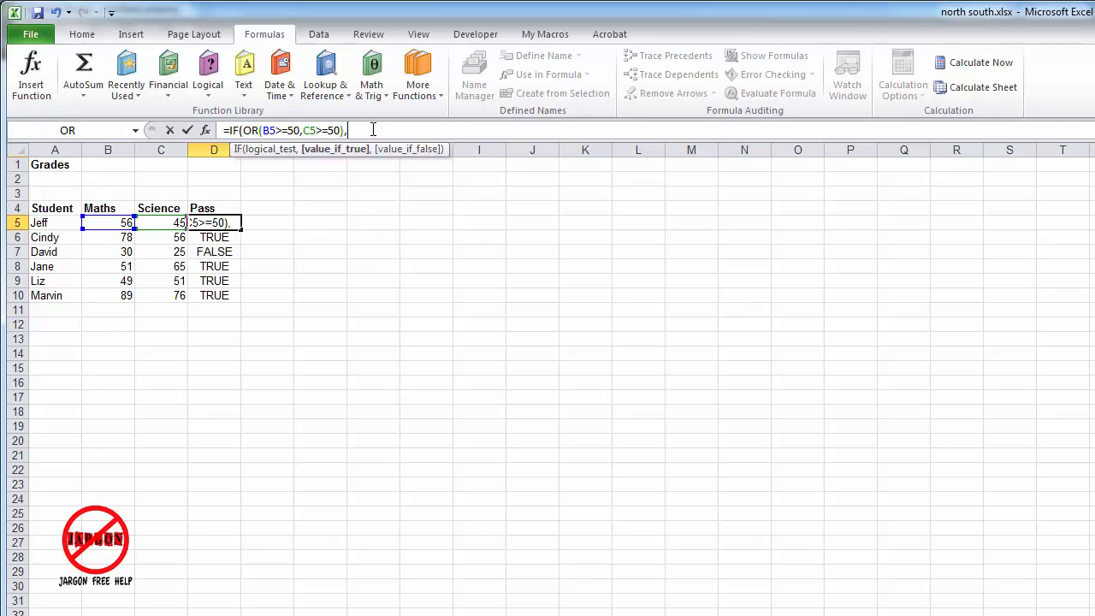
pyautogui.write('"PASS')
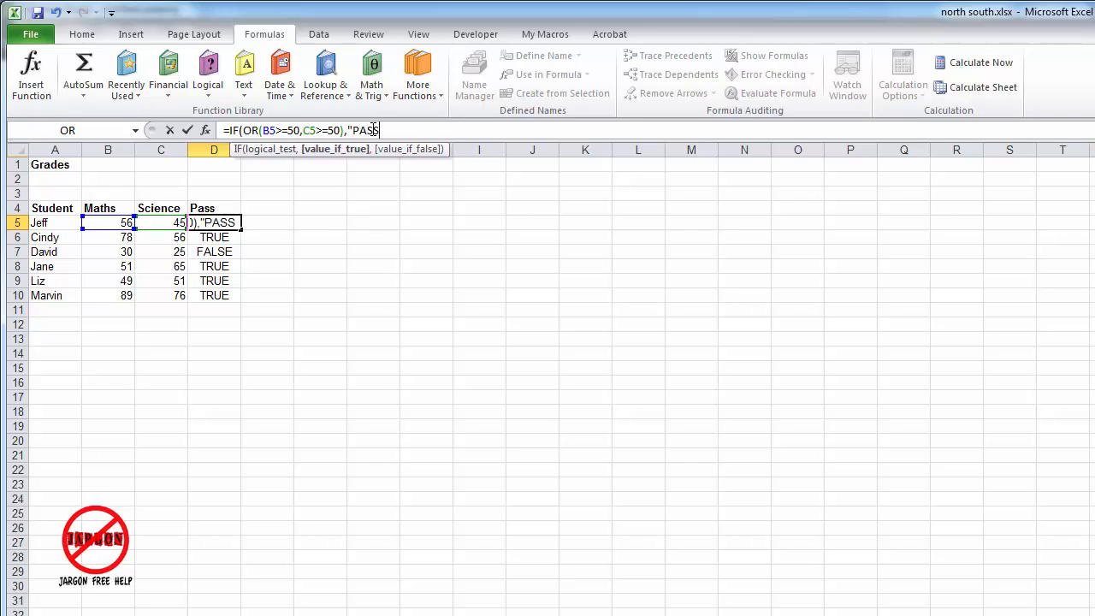
pyautogui.write('",')
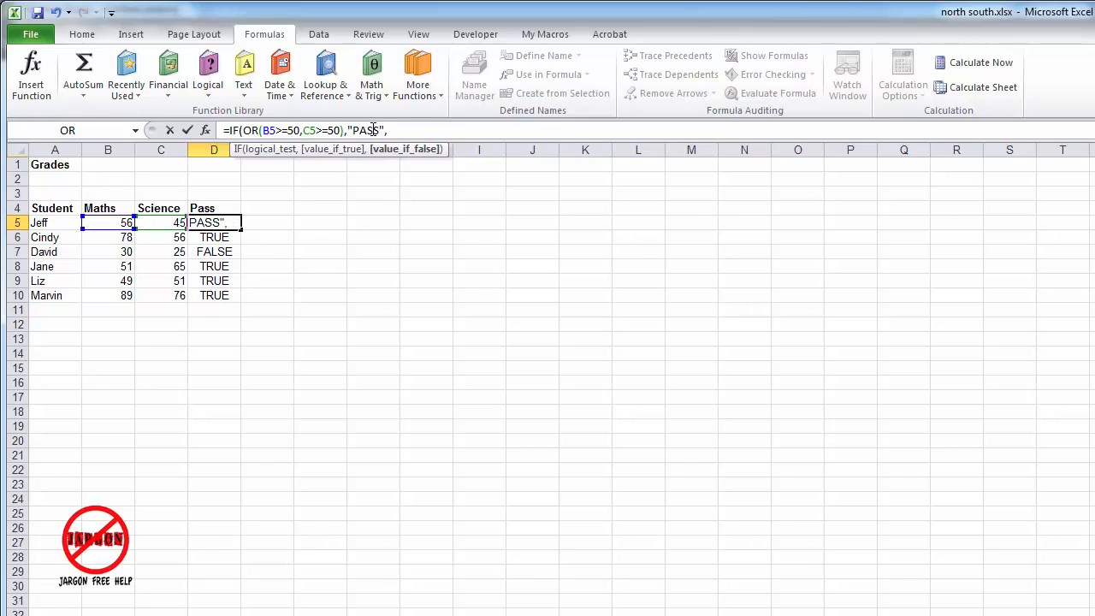
pyautogui.write('"FAIL')
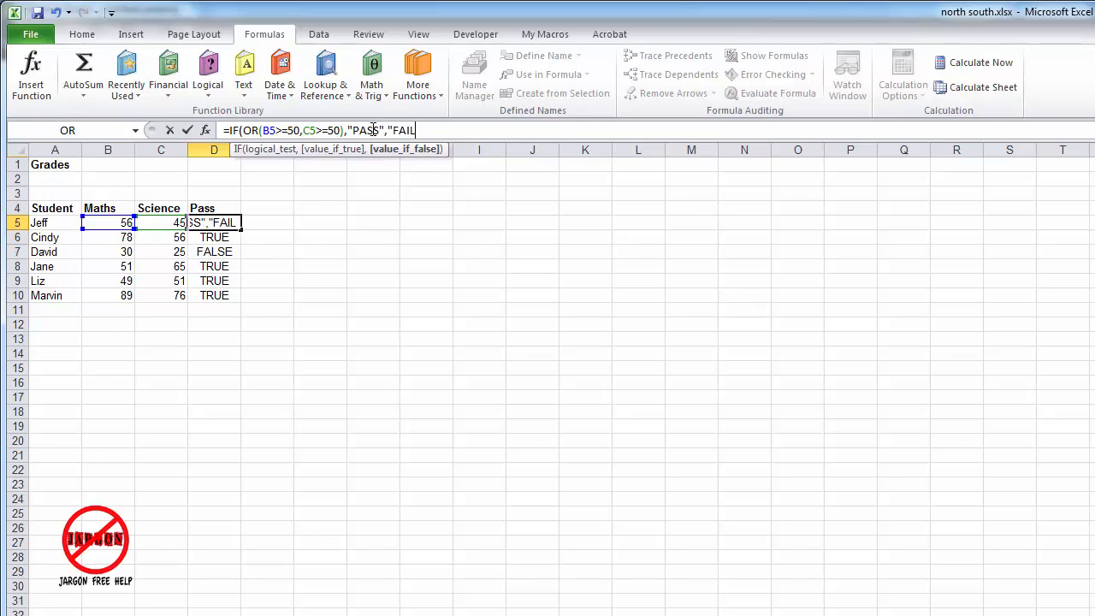
pyautogui.write(')')
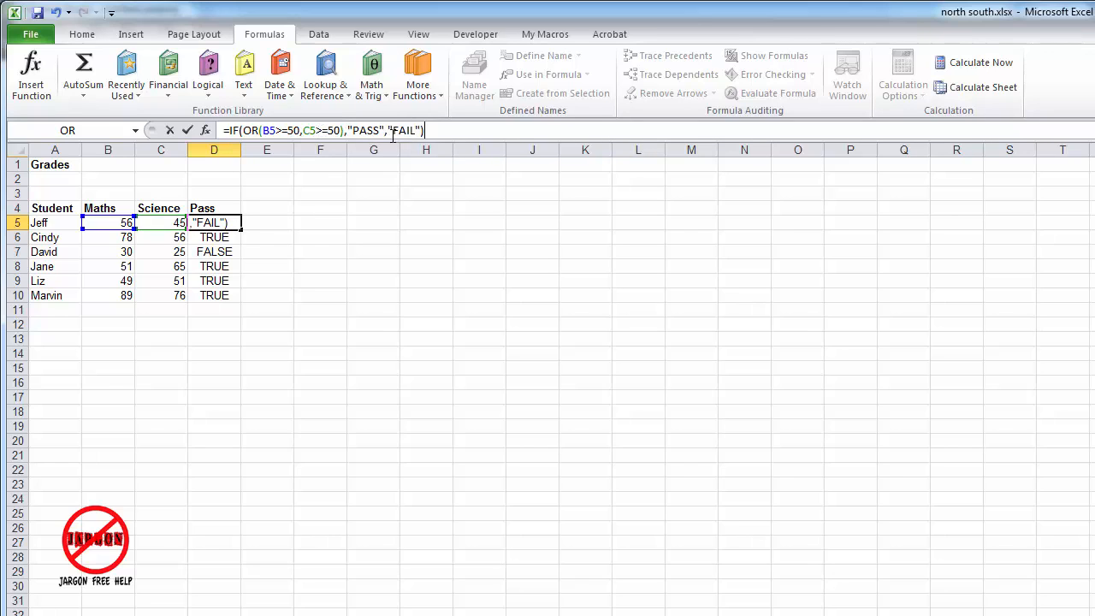
pyautogui.press('Return')
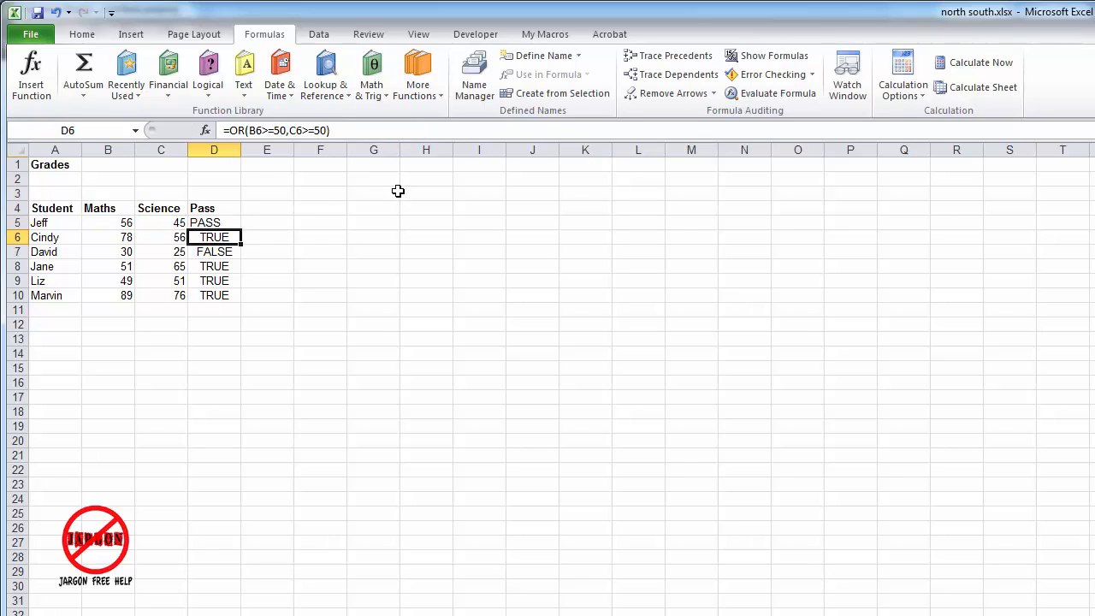
pyautogui.click(214, 222)
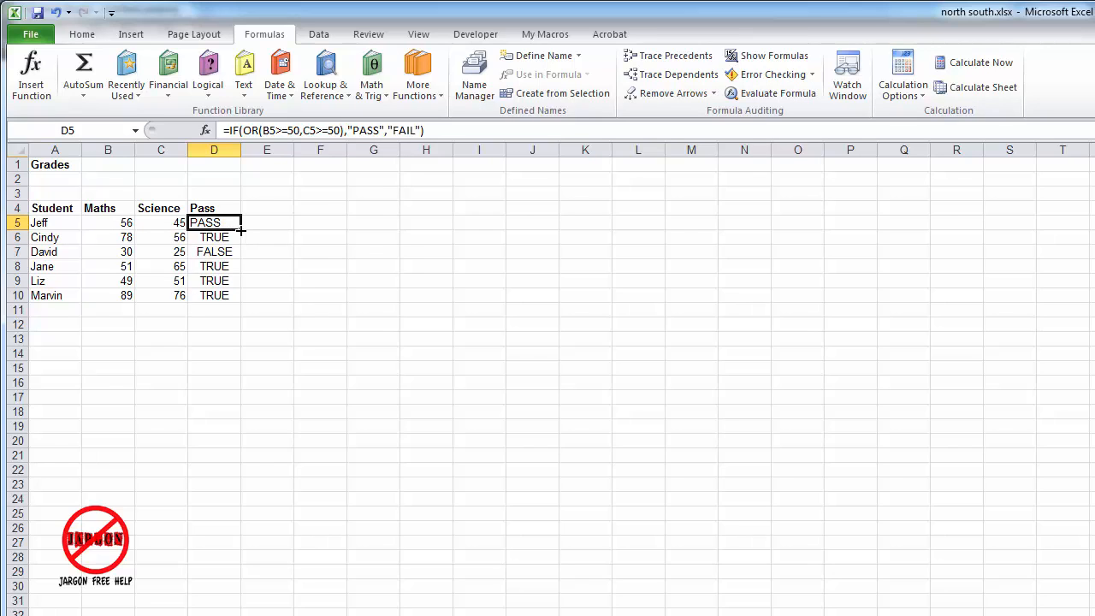
pyautogui.moveTo(241, 227); pyautogui.dragTo(243, 296)
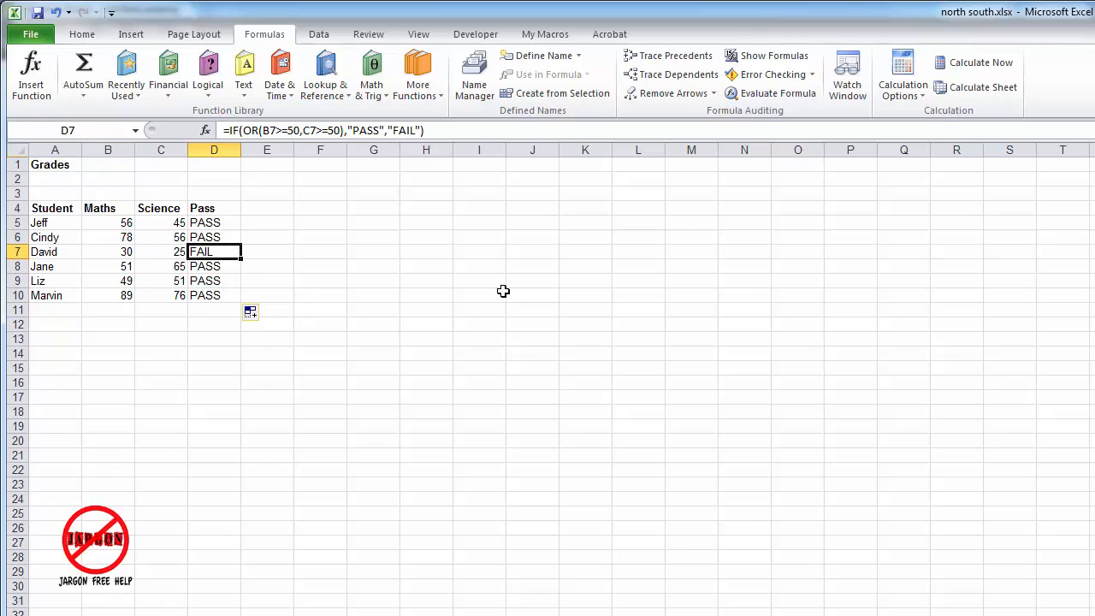
pyautogui.moveTo(673, 319)
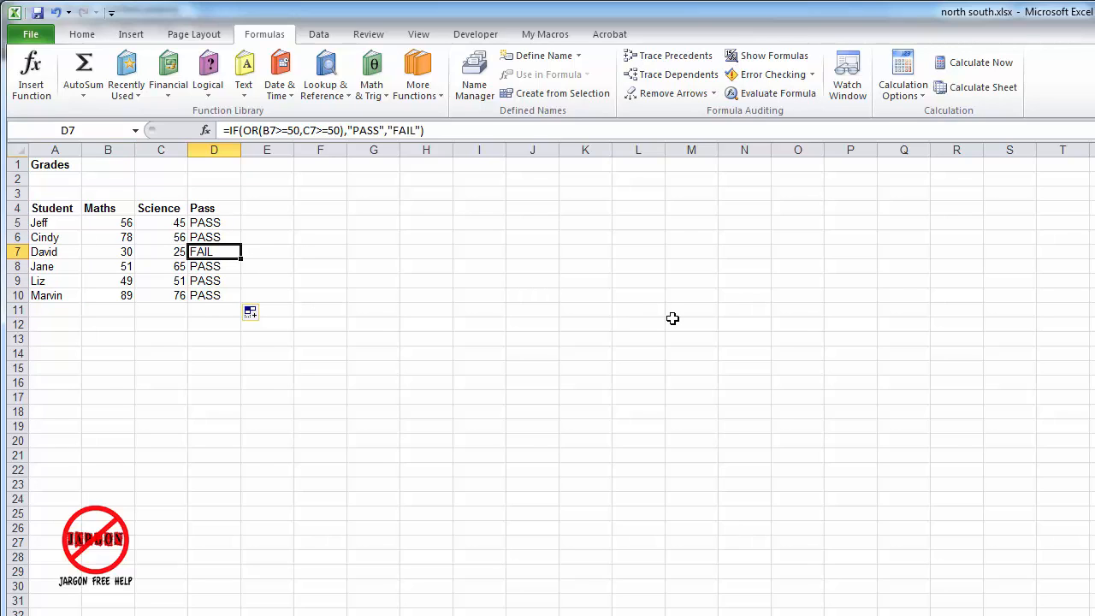